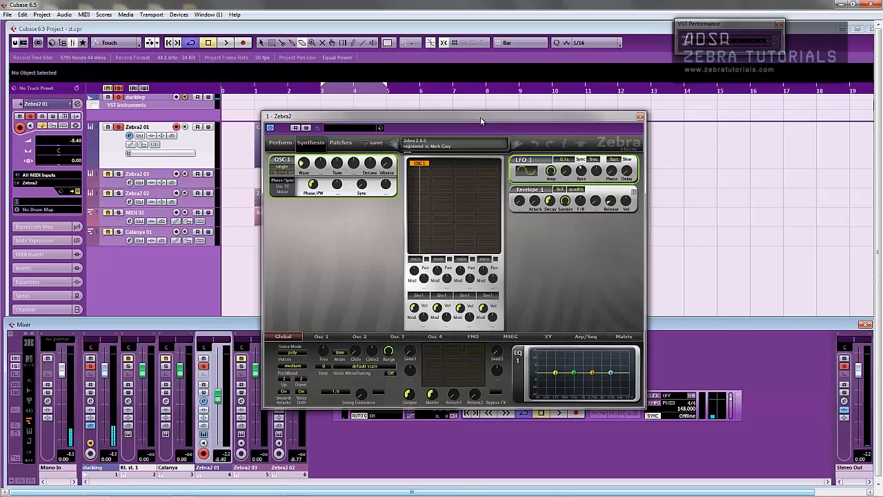
# Step: Move the Zebra2 plugin window to the right to reveal more of the Cubase arrangement
pyautogui.moveTo(482, 116); pyautogui.dragTo(611, 111)
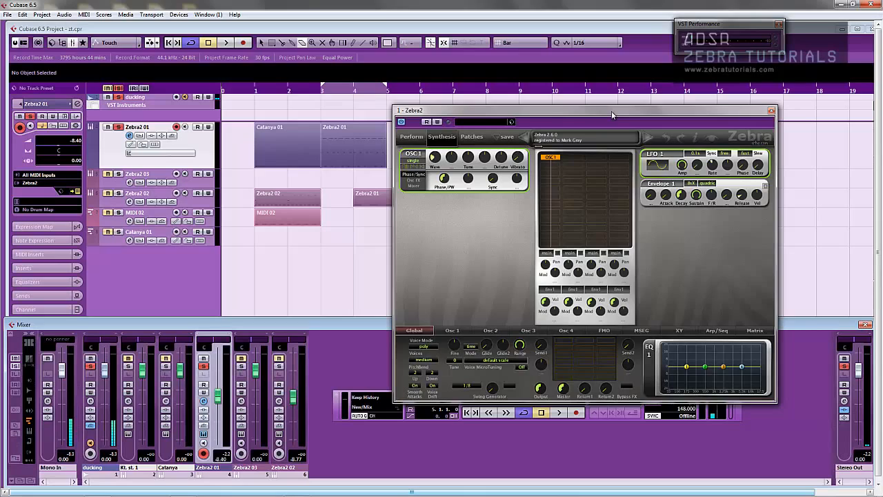
pyautogui.moveTo(569, 121)
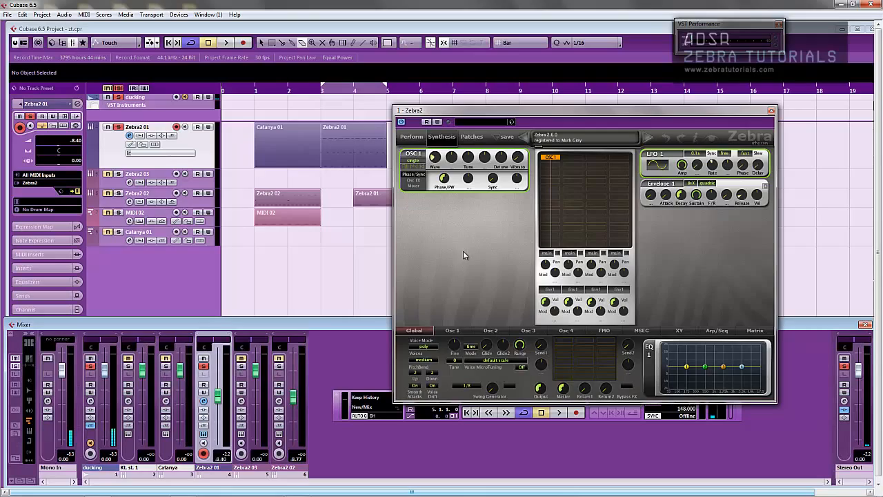
pyautogui.moveTo(469, 254)
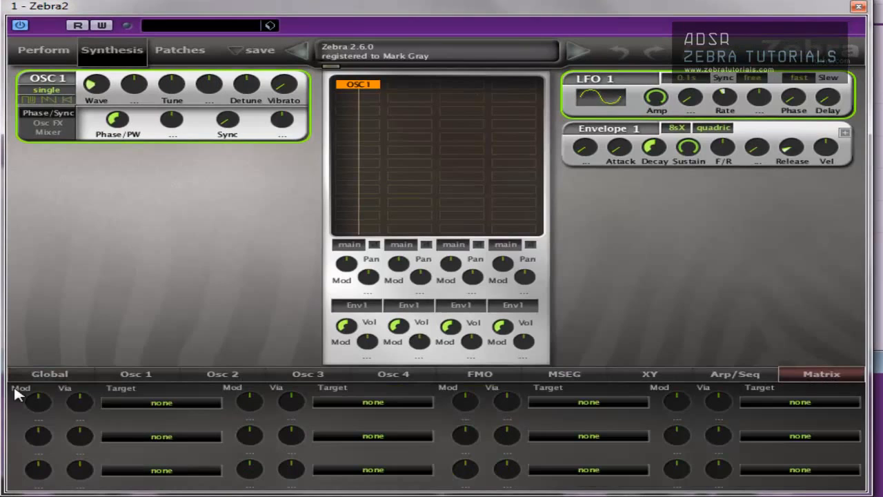
pyautogui.moveTo(86, 472)
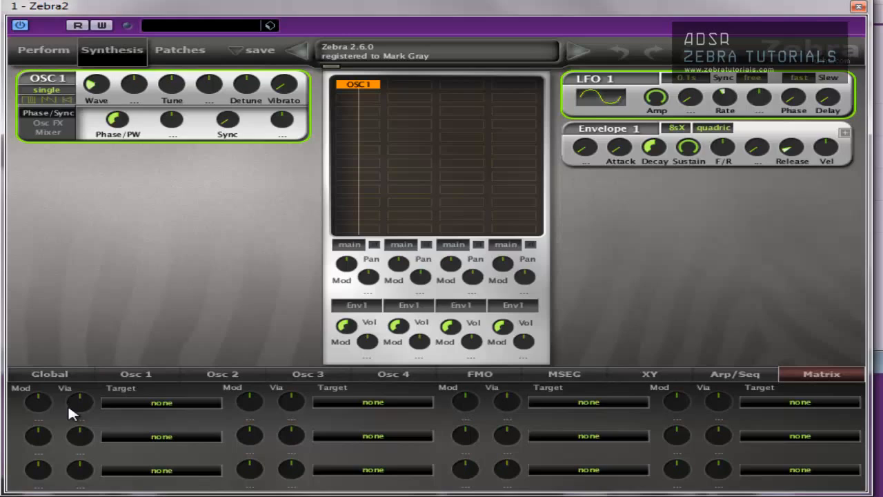
pyautogui.moveTo(80, 410)
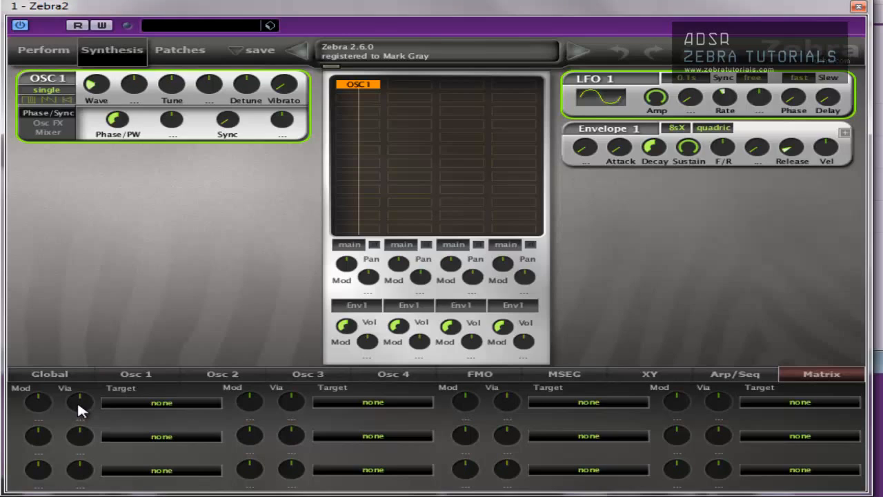
pyautogui.moveTo(121, 434)
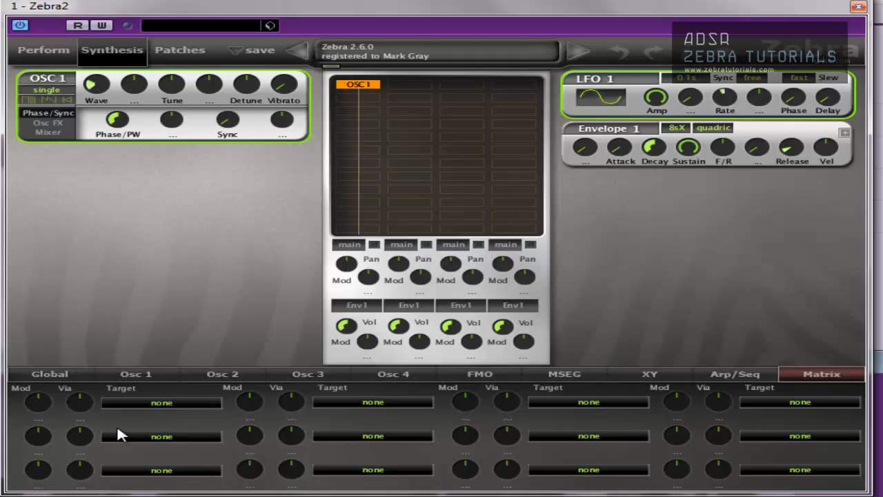
pyautogui.moveTo(82, 405)
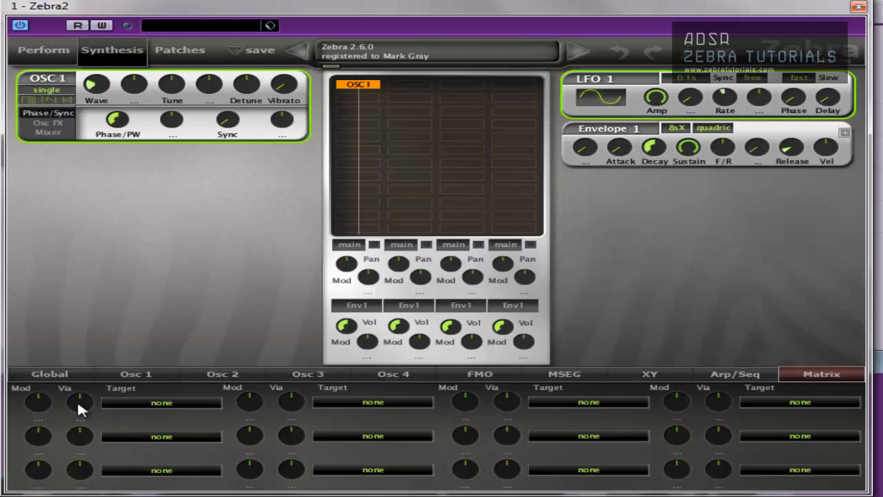
pyautogui.moveTo(157, 407)
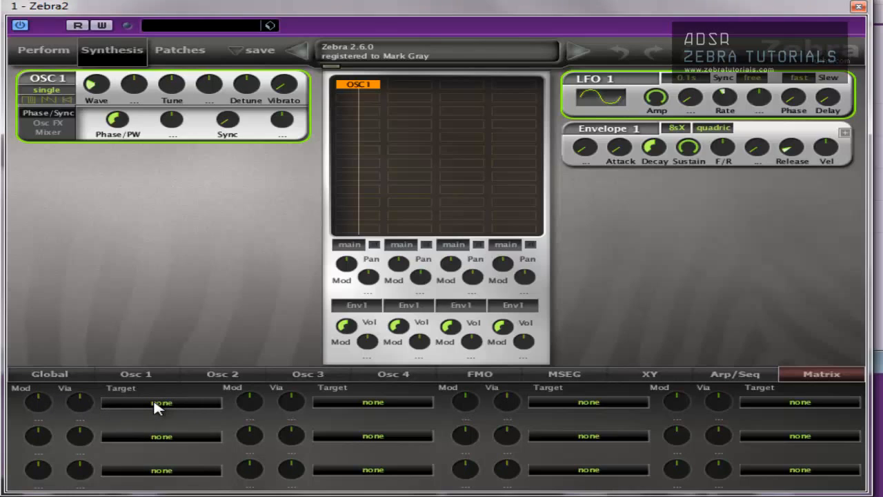
# Step: Show the slot 1 target menu with Oscillator1's parameters (Tune, Phase...) listed
pyautogui.click(161, 403)
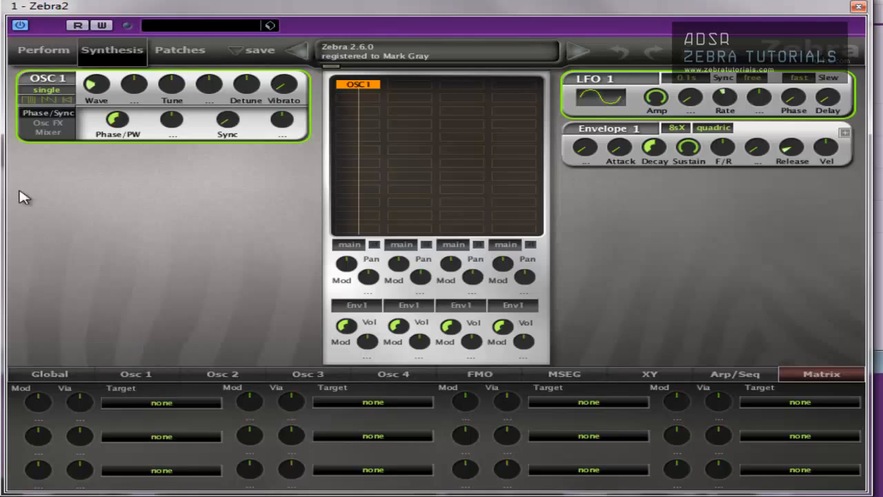
pyautogui.moveTo(177, 96)
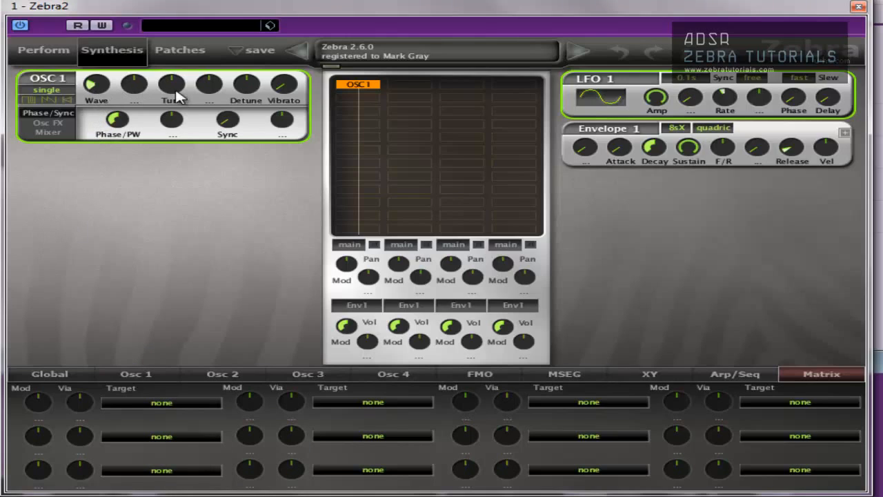
pyautogui.moveTo(172, 84)
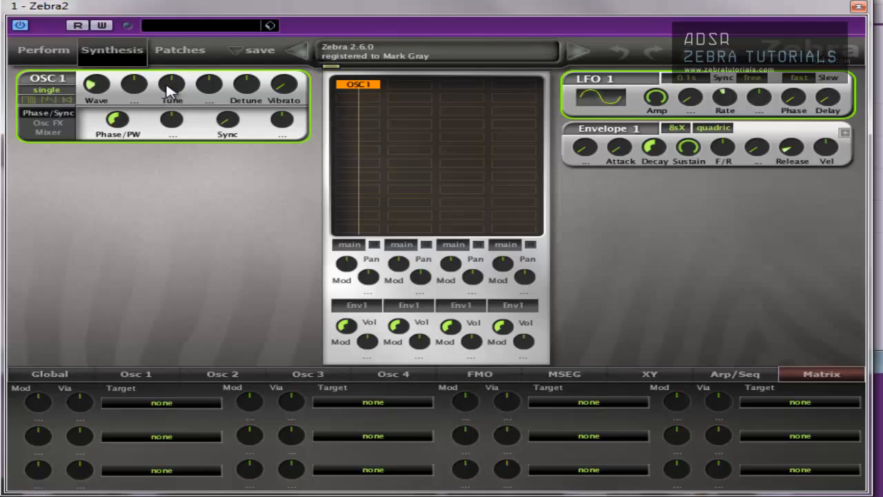
pyautogui.moveTo(122, 330)
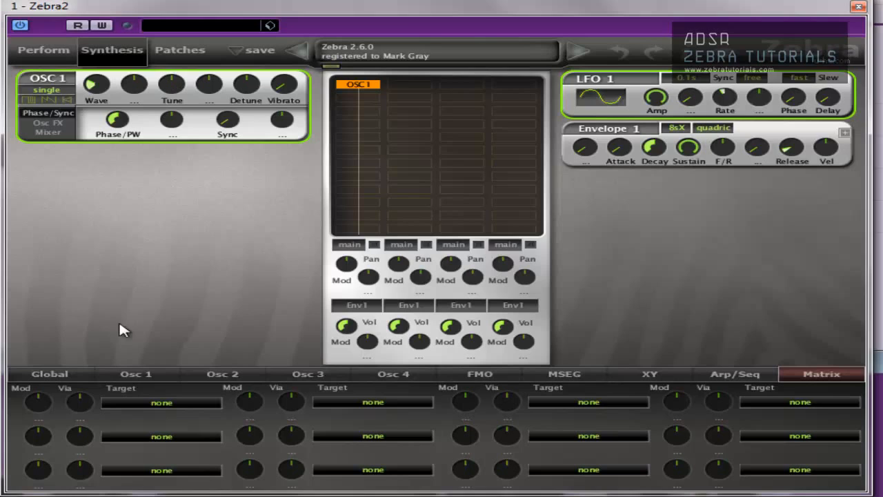
pyautogui.click(162, 403)
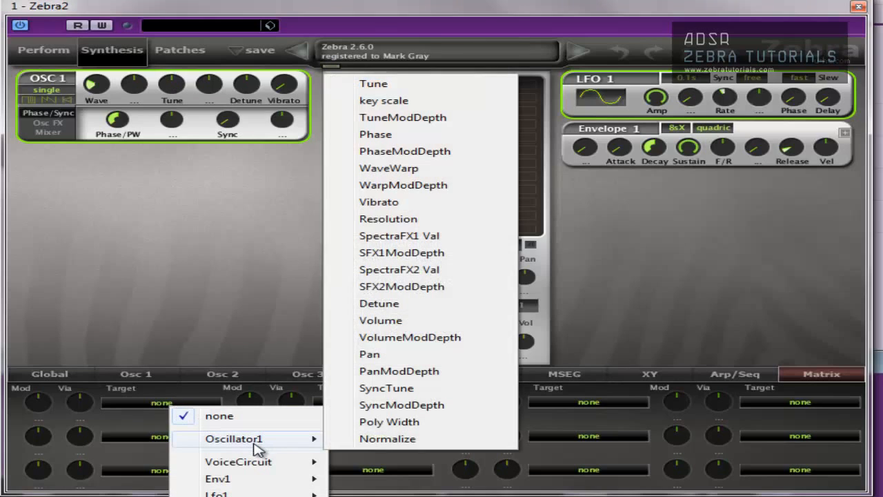
# Step: Assign Oscillator1 Tune as the target of matrix slot 1
pyautogui.click(374, 83)
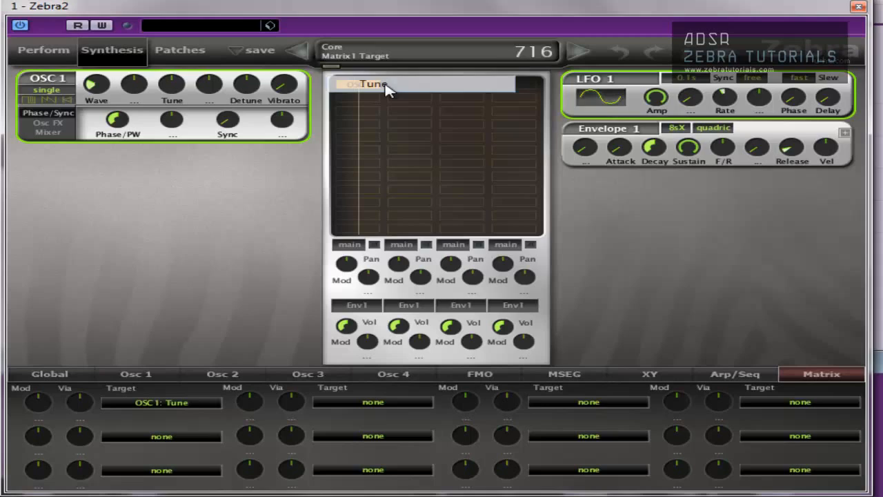
pyautogui.click(359, 85)
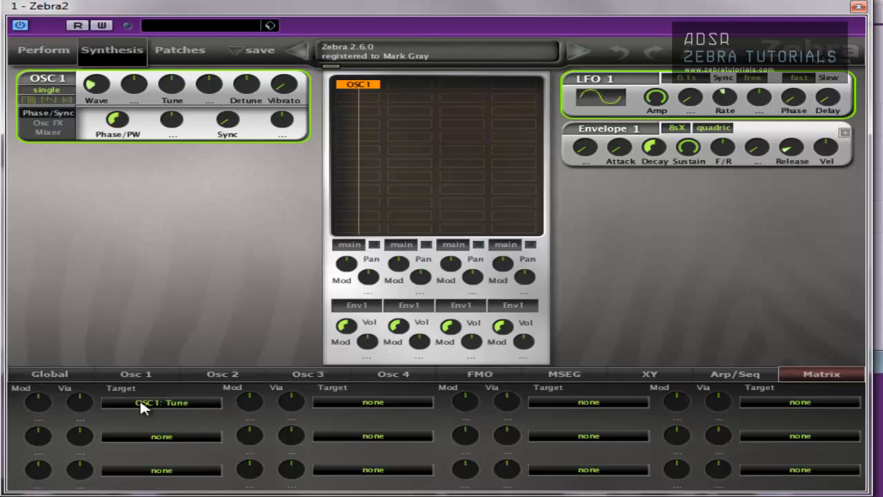
pyautogui.moveTo(40, 406)
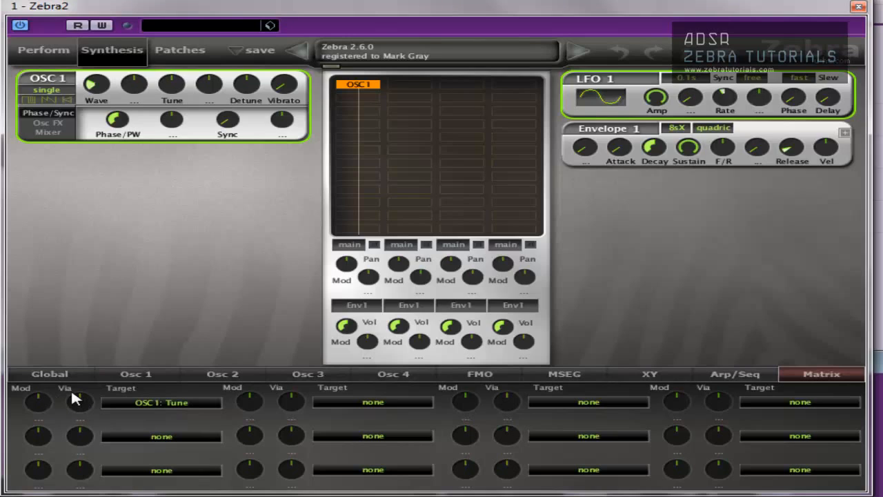
pyautogui.moveTo(80, 408)
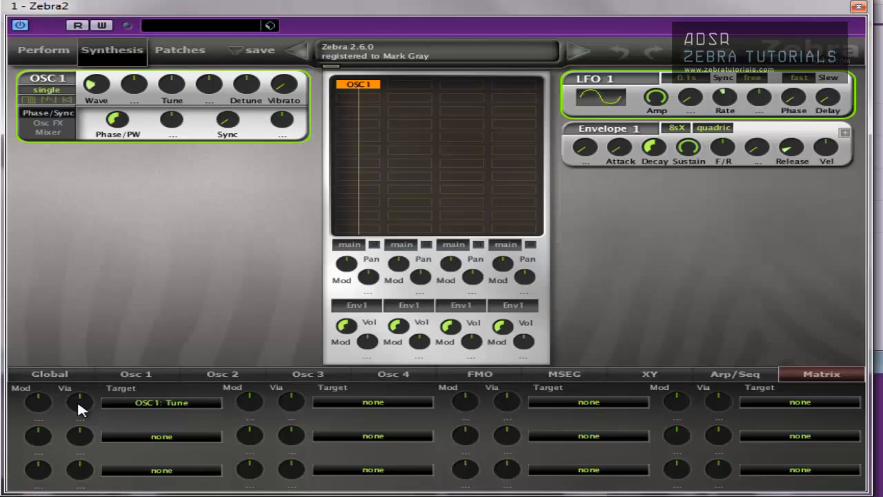
pyautogui.moveTo(43, 408)
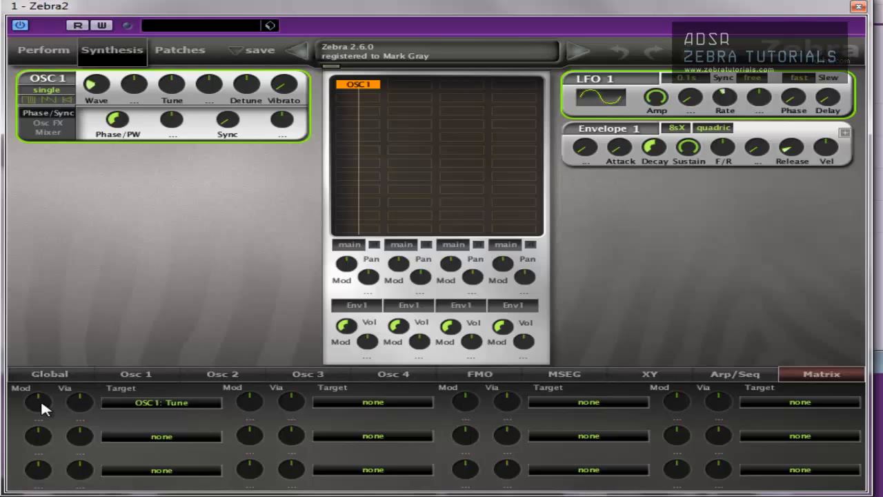
pyautogui.moveTo(80, 408)
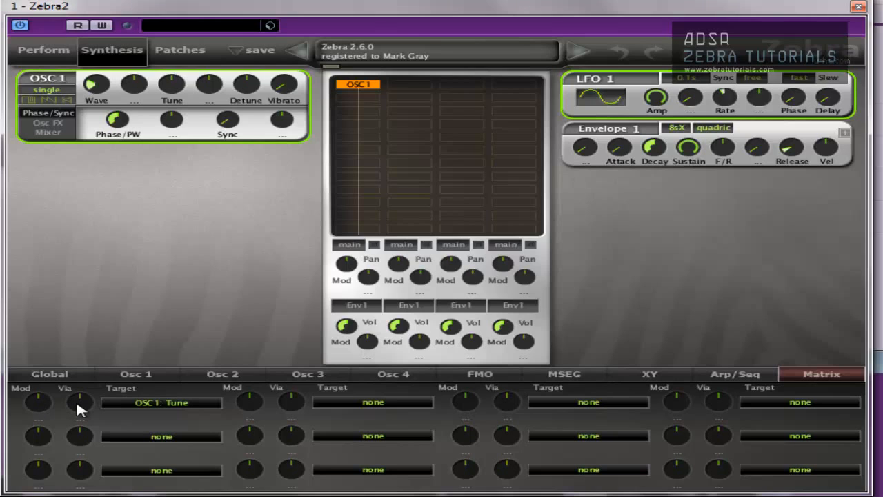
# Step: Set slot 1's via source to ModWhl and its modulation source to Lfo1
pyautogui.click(80, 403)
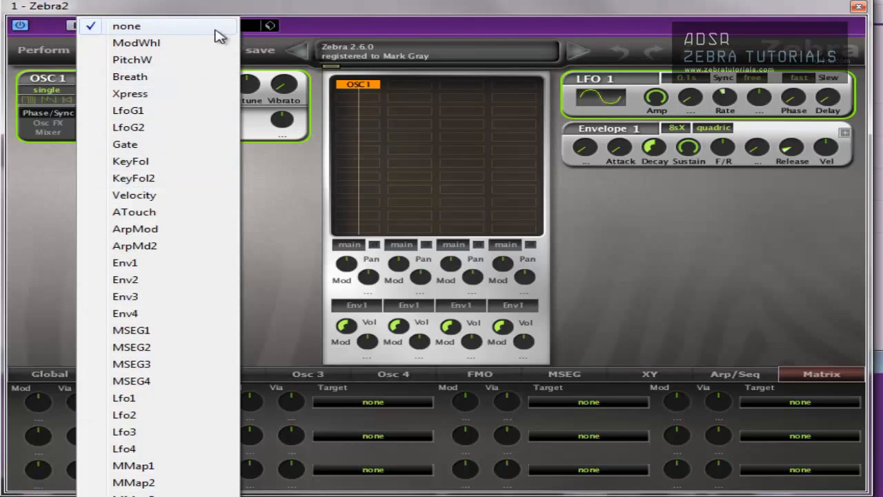
pyautogui.click(135, 41)
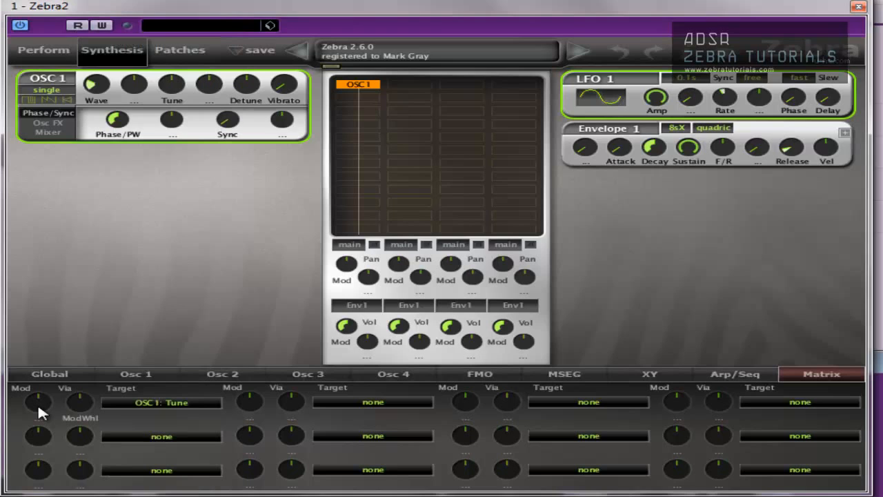
pyautogui.click(39, 403)
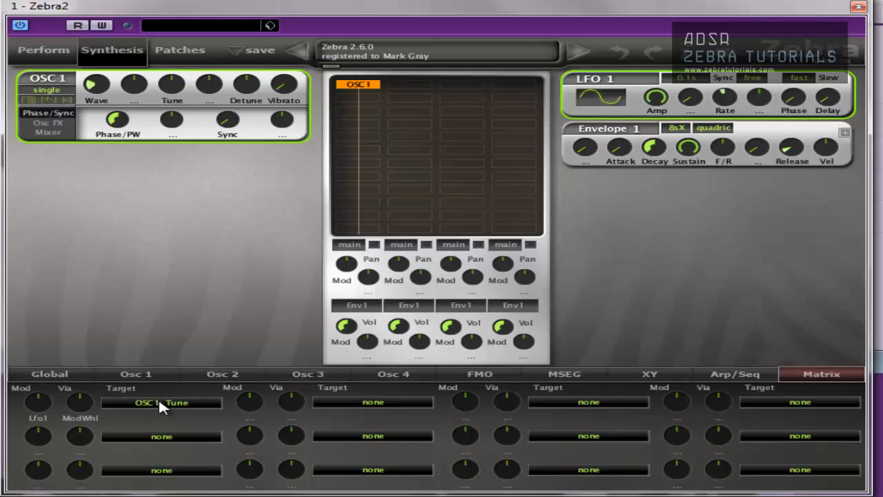
pyautogui.moveTo(176, 91)
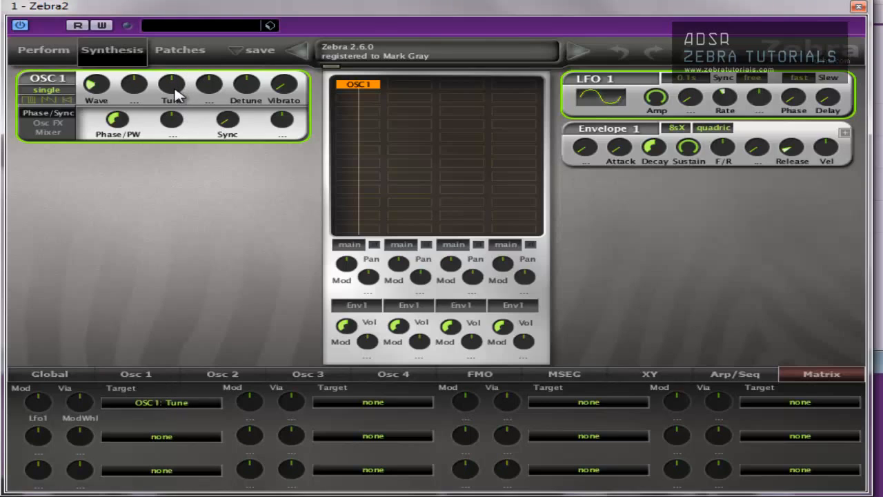
pyautogui.moveTo(83, 411)
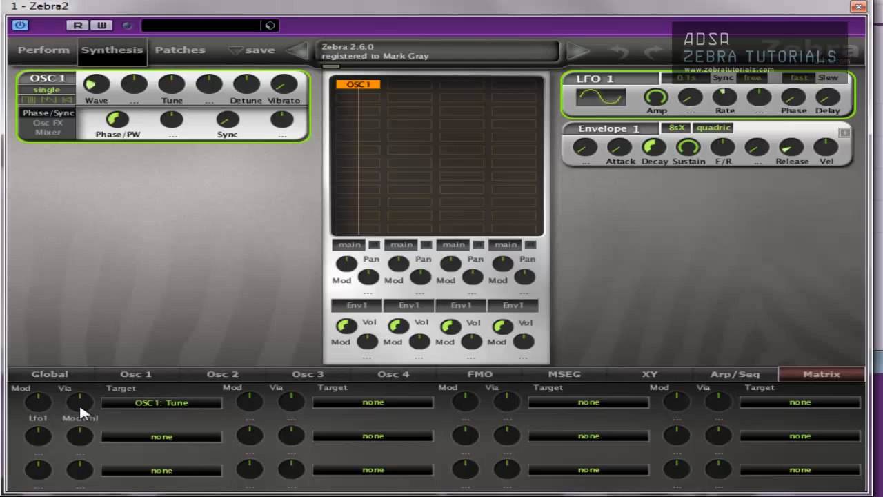
# Step: Raise slot 1's Lfo1-to-Tune depth and set its via amount to 14
pyautogui.moveTo(79, 403); pyautogui.dragTo(78, 386)
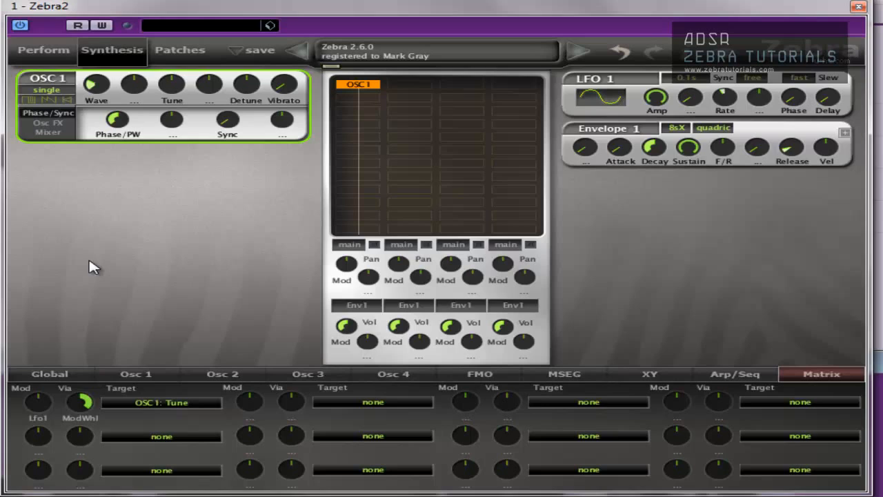
pyautogui.moveTo(30, 400)
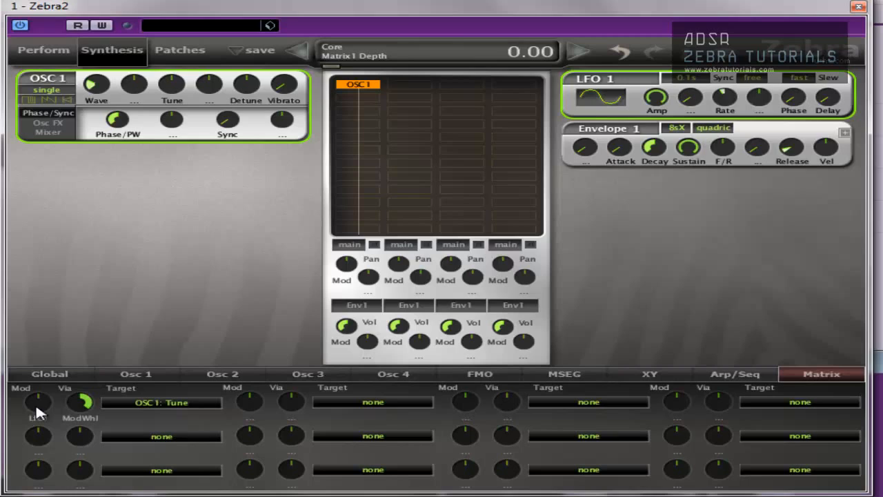
pyautogui.moveTo(38, 403); pyautogui.dragTo(39, 386)
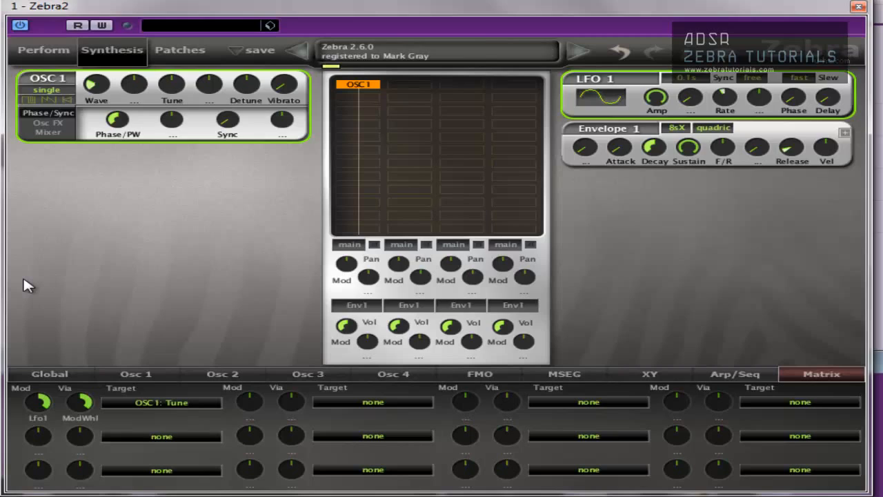
pyautogui.click(126, 25)
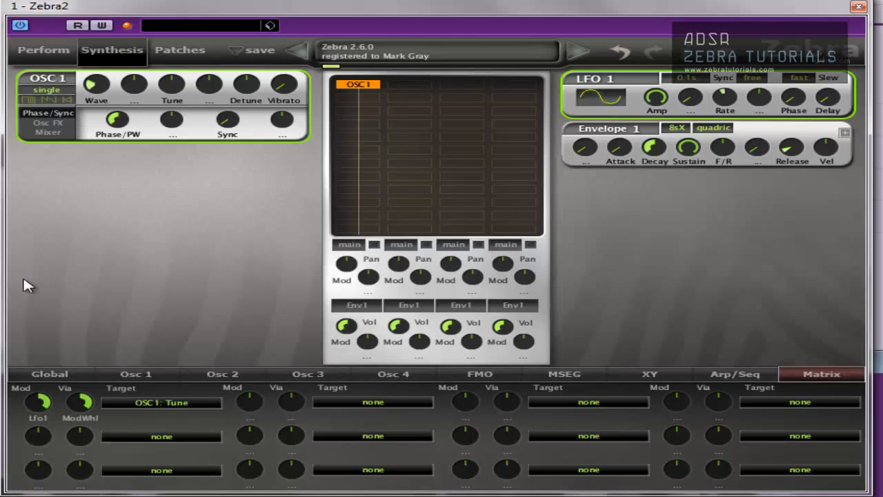
pyautogui.moveTo(95, 431)
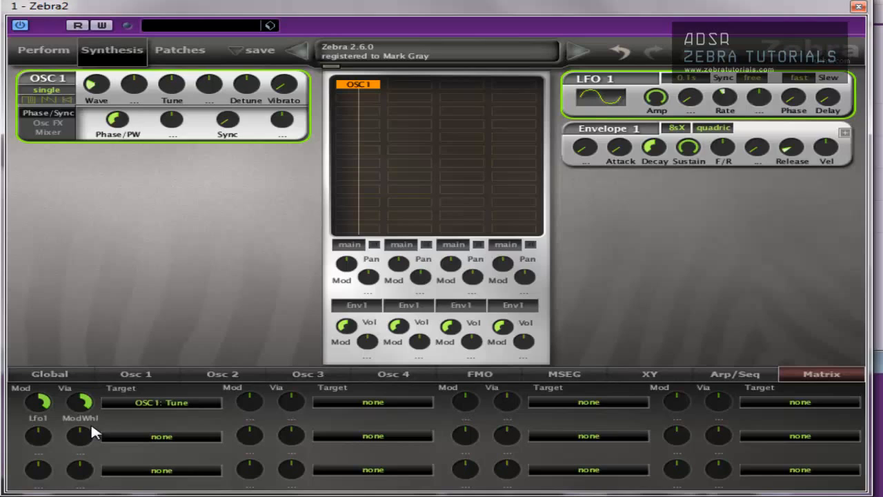
pyautogui.moveTo(103, 407)
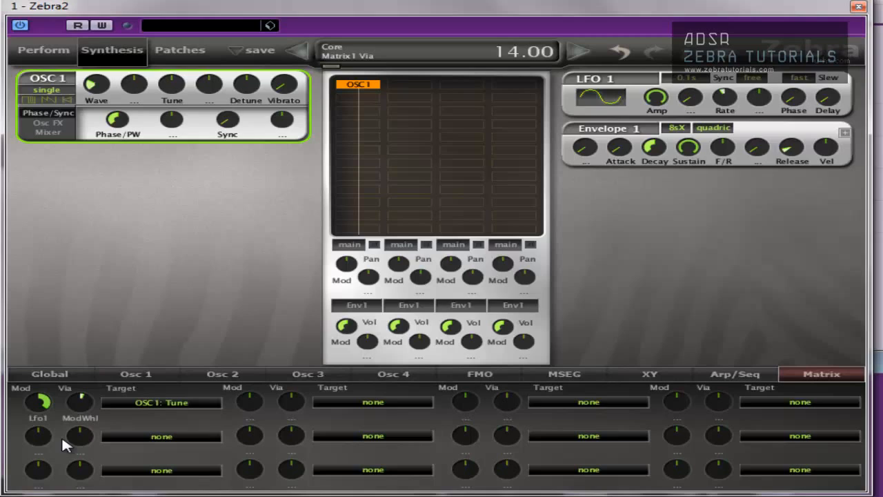
pyautogui.moveTo(81, 434)
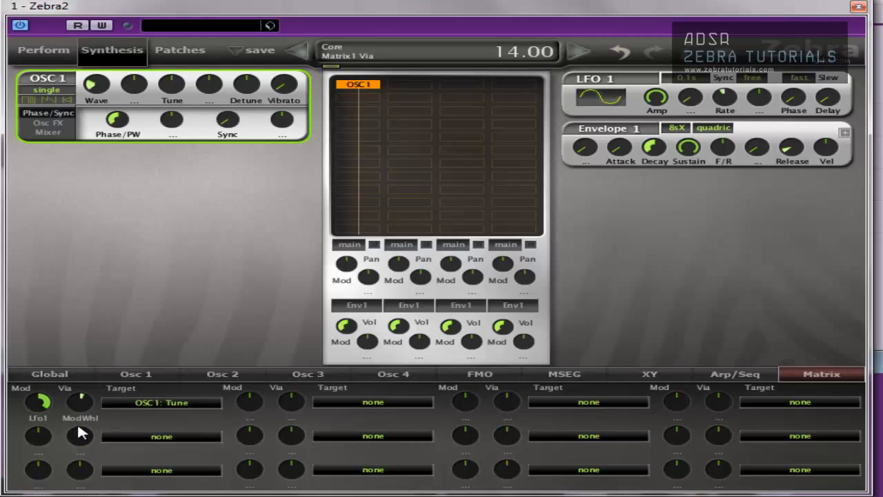
pyautogui.click(127, 25)
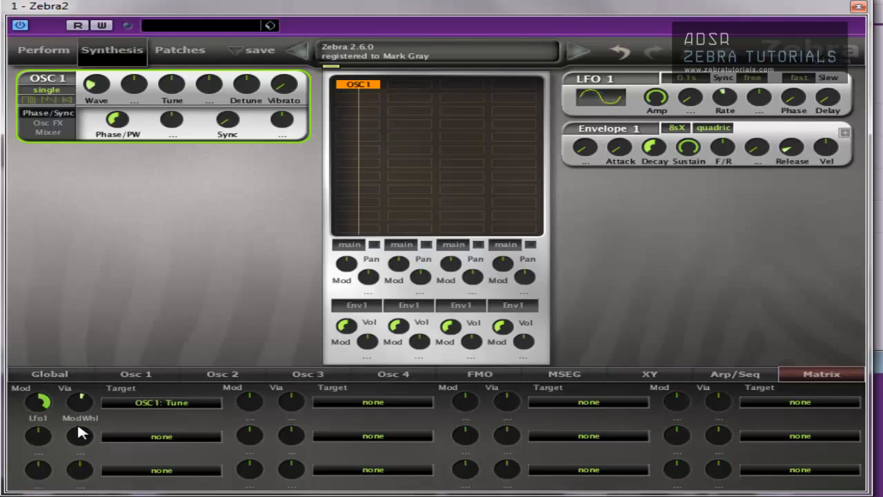
pyautogui.moveTo(85, 412)
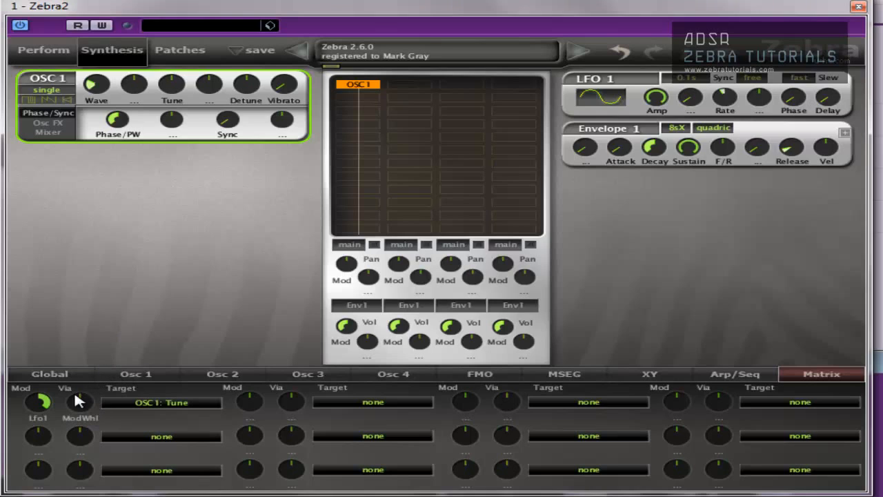
pyautogui.moveTo(45, 400)
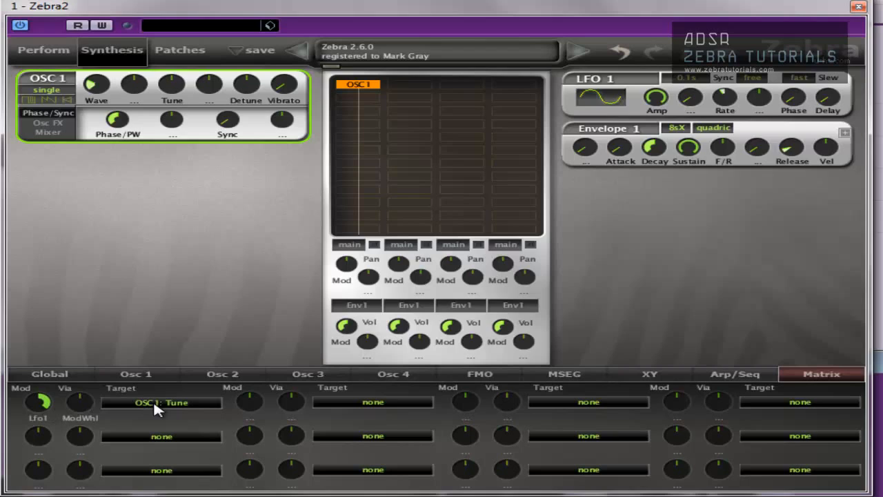
pyautogui.moveTo(179, 113)
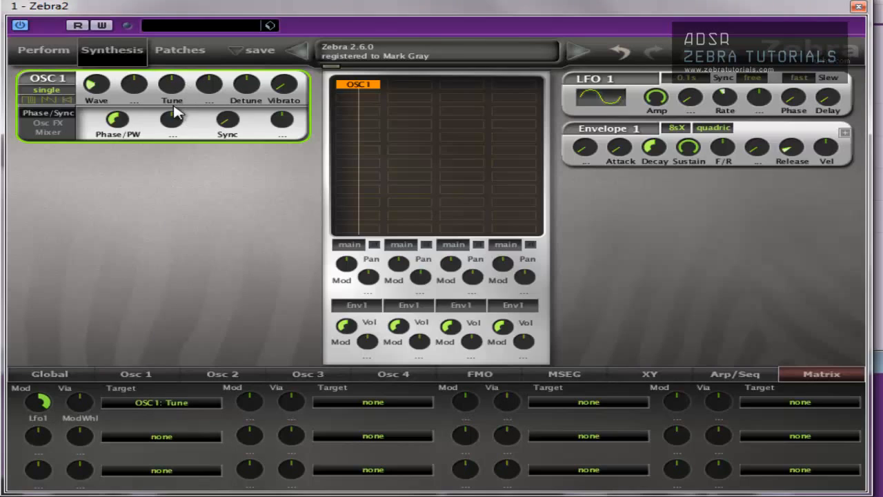
pyautogui.moveTo(7, 394)
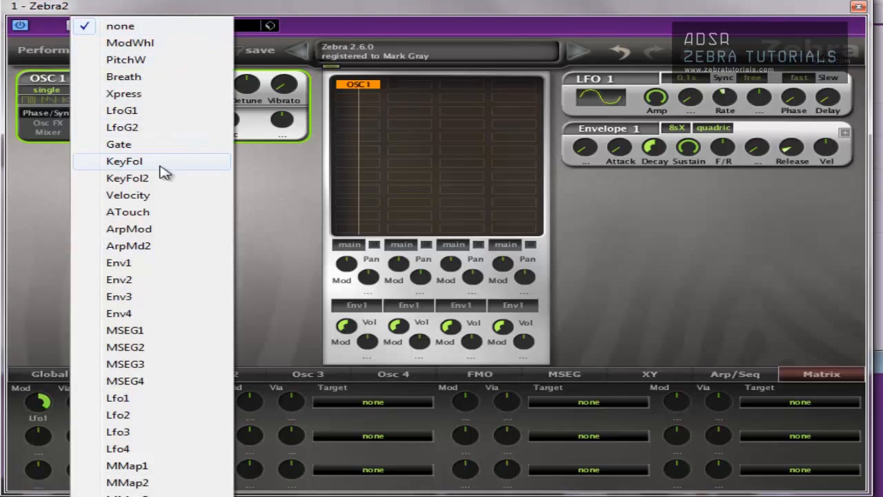
pyautogui.moveTo(166, 145)
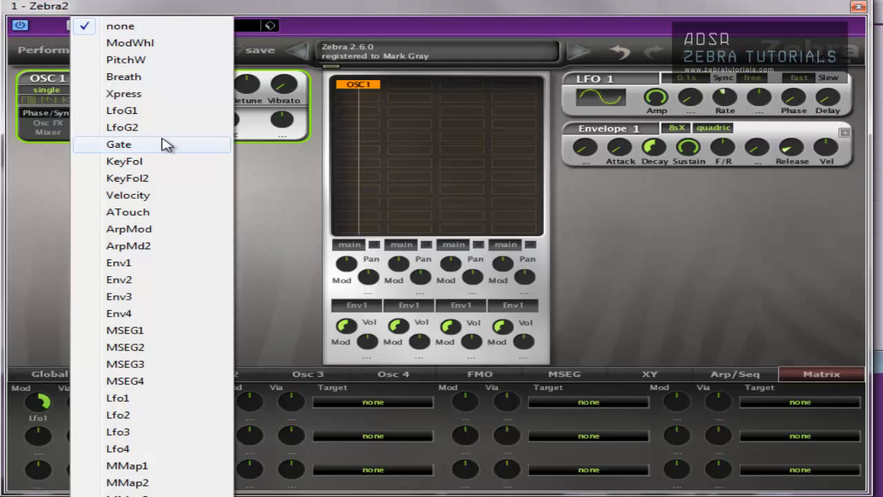
pyautogui.moveTo(145, 313)
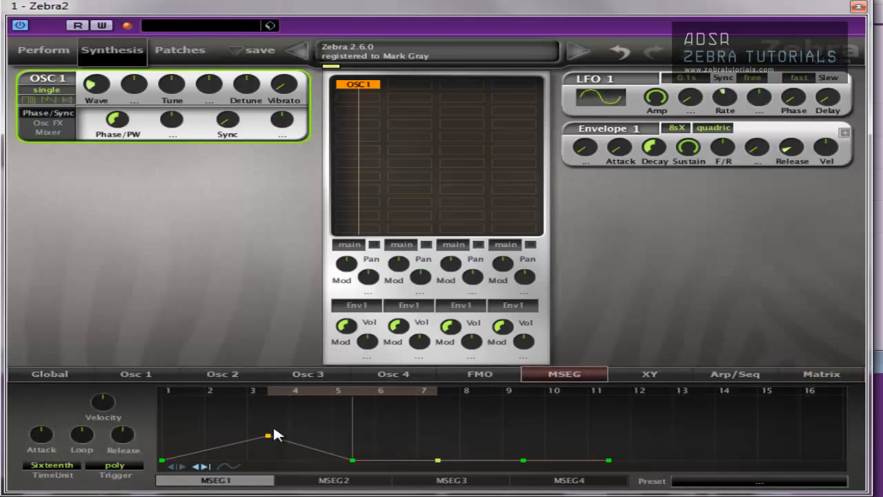
# Step: Reshape the MSEG1 envelope breakpoints and make MSEG1 slot 1's via source
pyautogui.moveTo(265, 436); pyautogui.dragTo(362, 436)
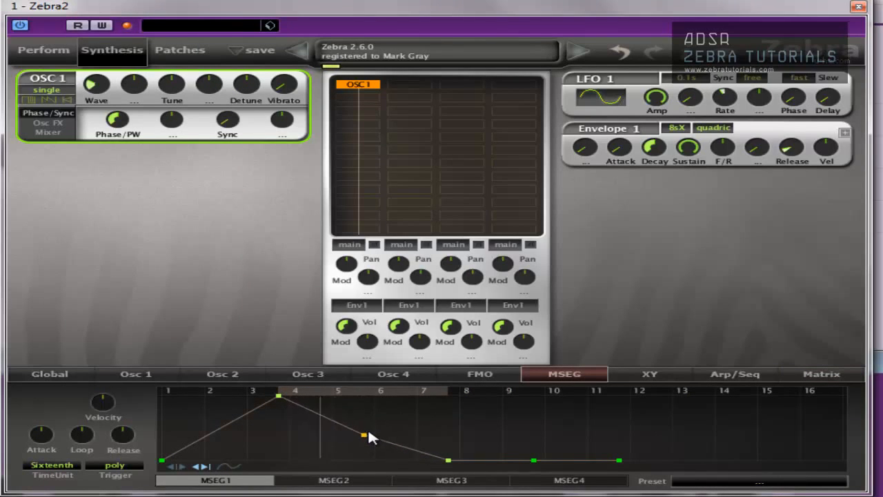
pyautogui.click(821, 373)
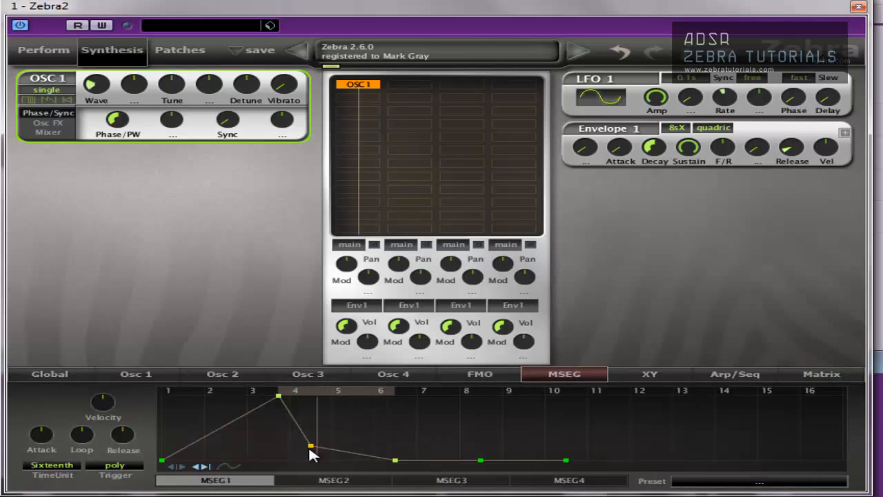
pyautogui.moveTo(310, 445); pyautogui.dragTo(375, 461)
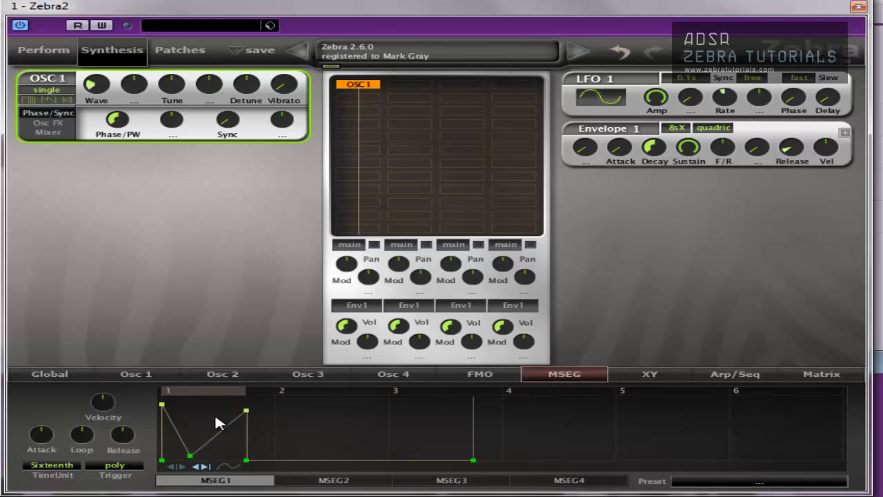
pyautogui.click(51, 464)
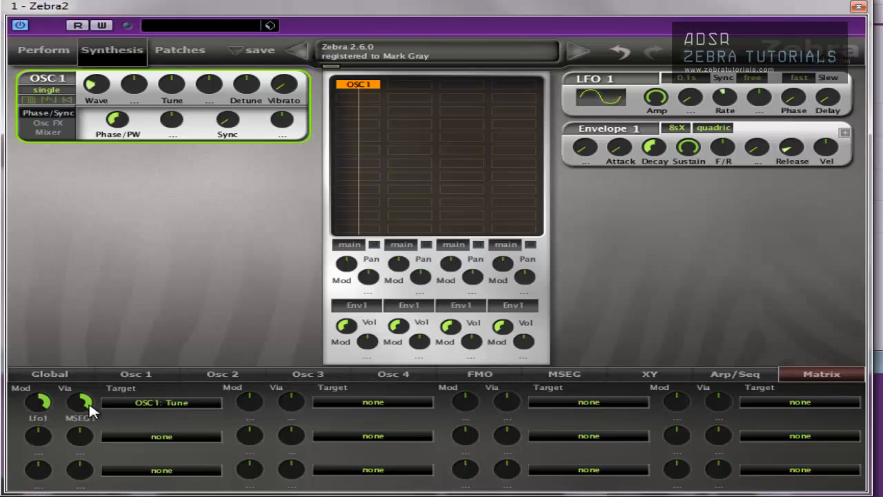
pyautogui.moveTo(172, 408)
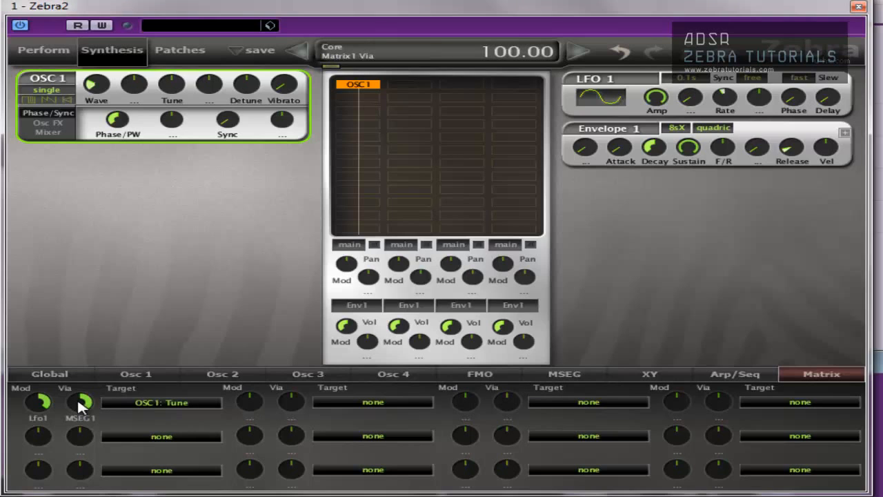
# Step: Choose Env1 as the via source for matrix slot 1
pyautogui.click(80, 403)
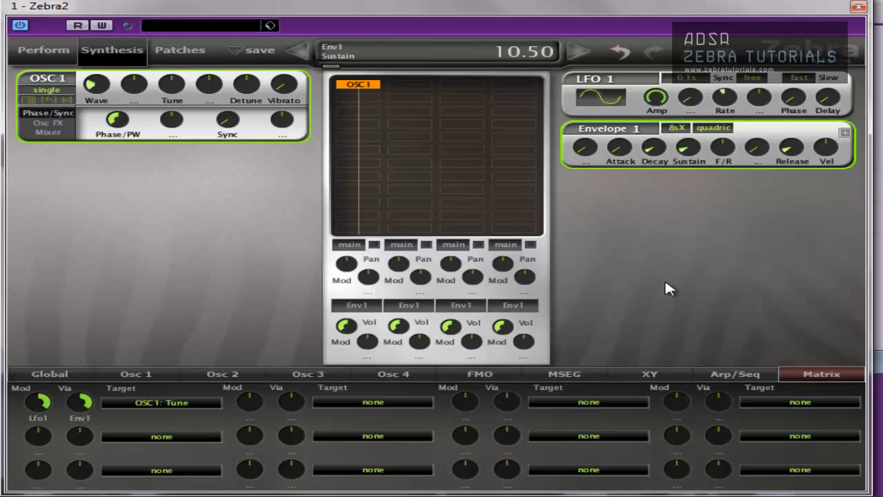
# Step: Raise Envelope 1 sustain to 32 and reopen slot 1's via source list
pyautogui.moveTo(688, 146); pyautogui.dragTo(687, 138)
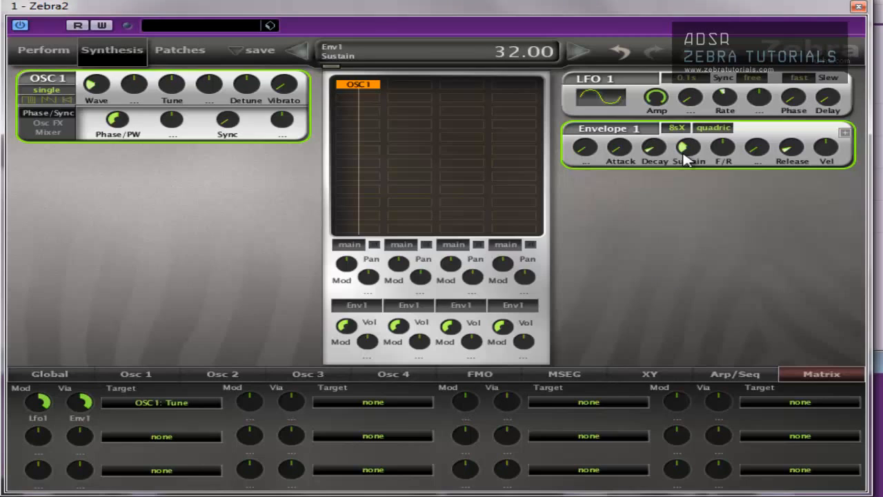
pyautogui.moveTo(654, 146); pyautogui.dragTo(654, 124)
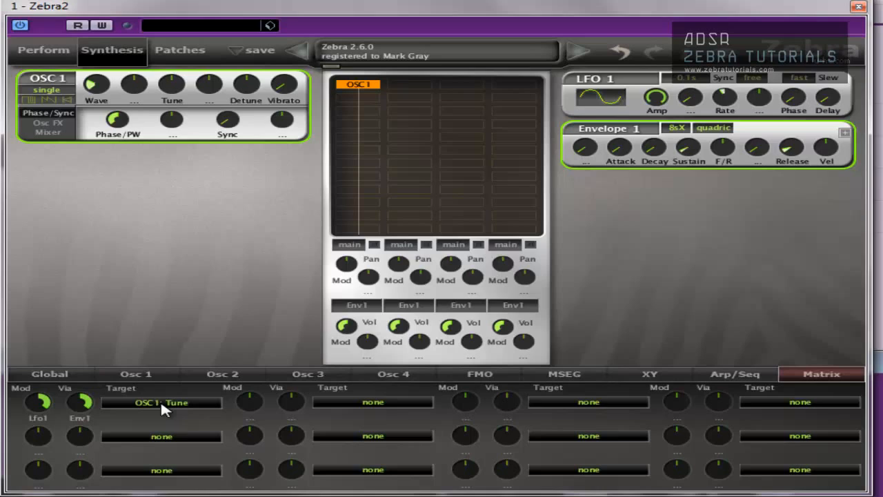
pyautogui.moveTo(163, 453)
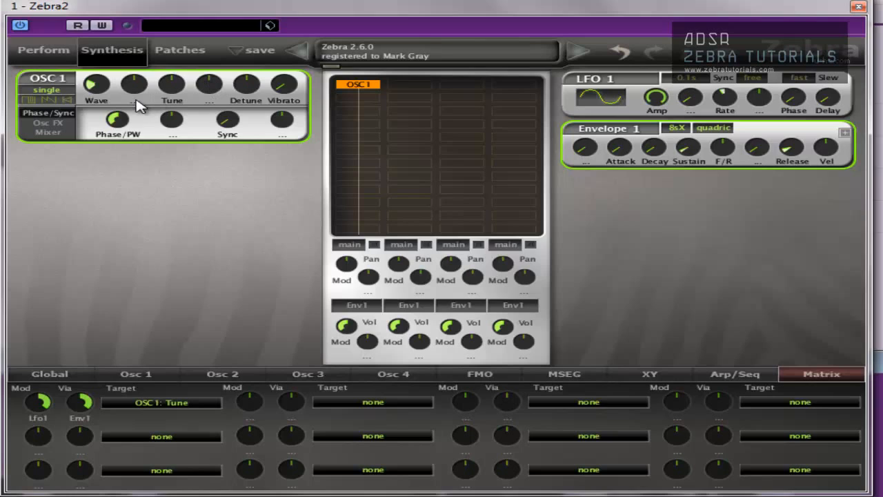
pyautogui.moveTo(182, 141)
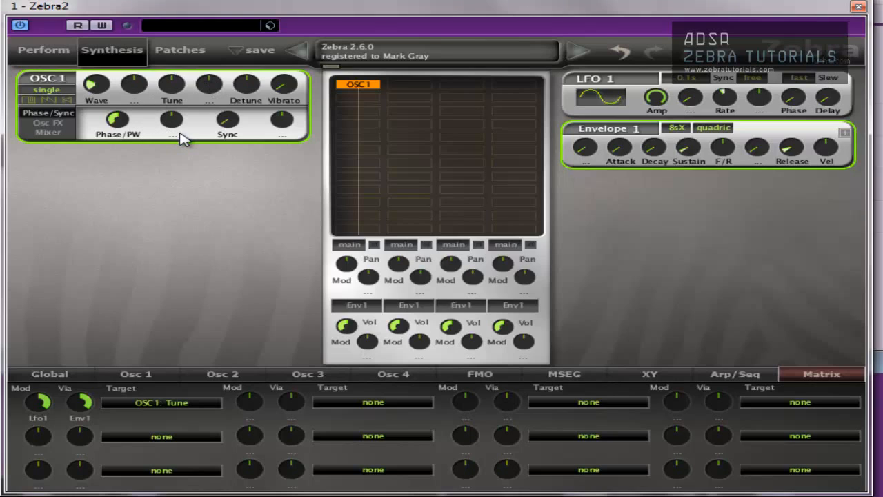
pyautogui.moveTo(100, 412)
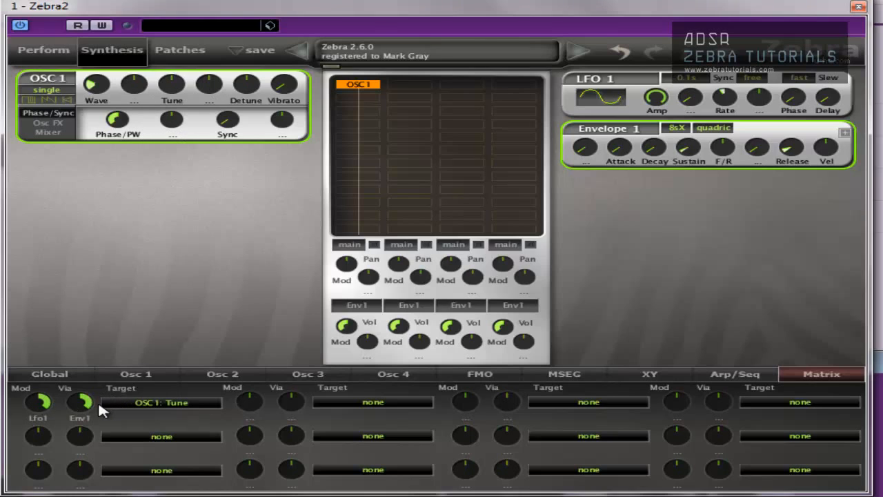
pyautogui.click(79, 403)
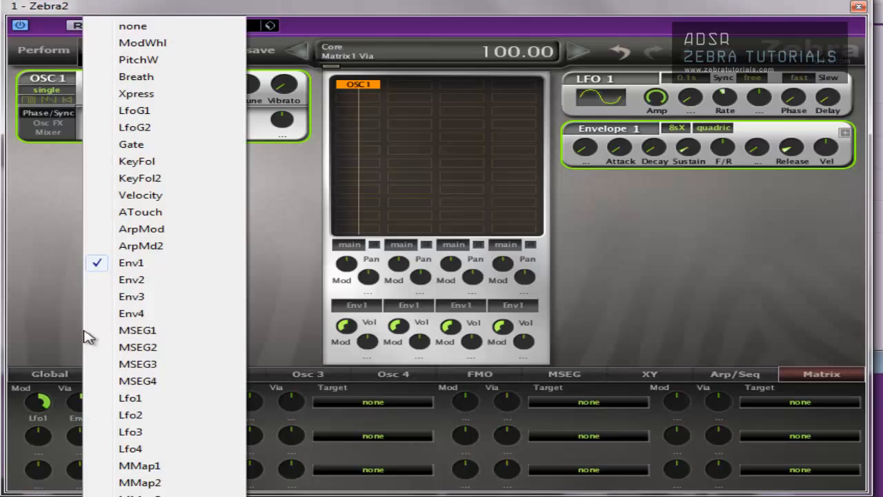
pyautogui.moveTo(181, 475)
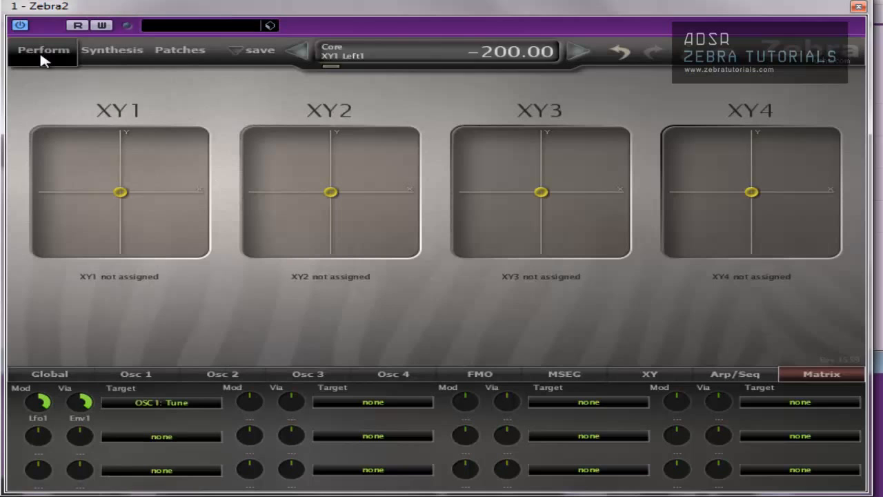
pyautogui.moveTo(122, 192); pyautogui.dragTo(54, 201)
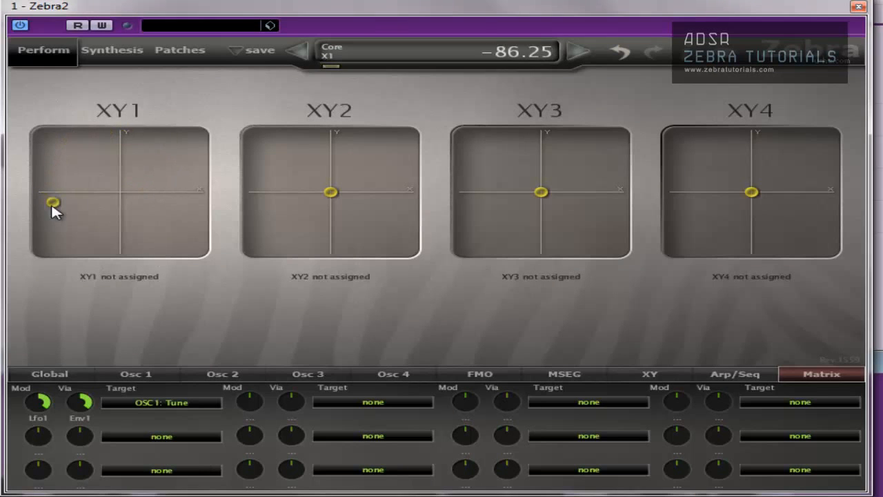
pyautogui.moveTo(54, 201); pyautogui.dragTo(122, 193)
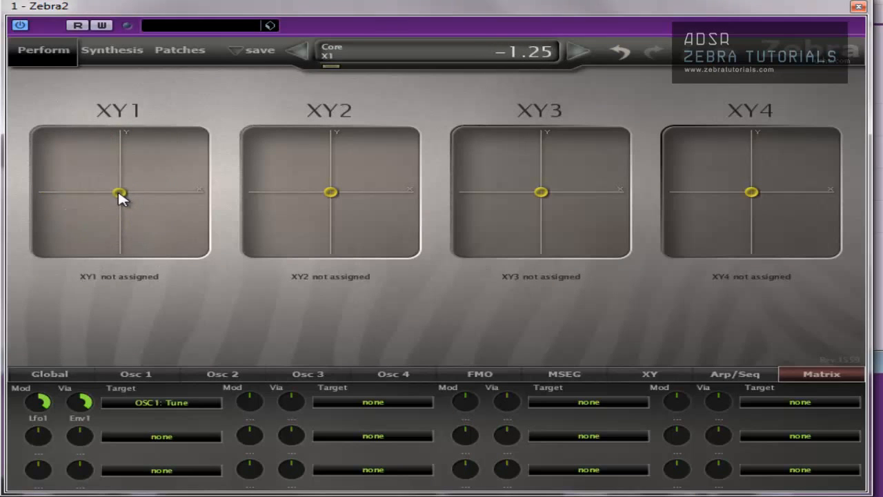
pyautogui.click(111, 50)
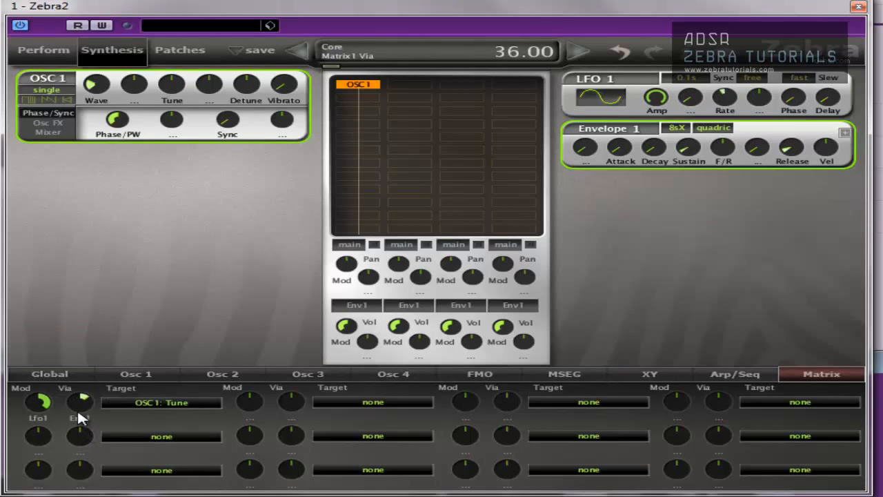
pyautogui.moveTo(80, 401); pyautogui.dragTo(94, 352)
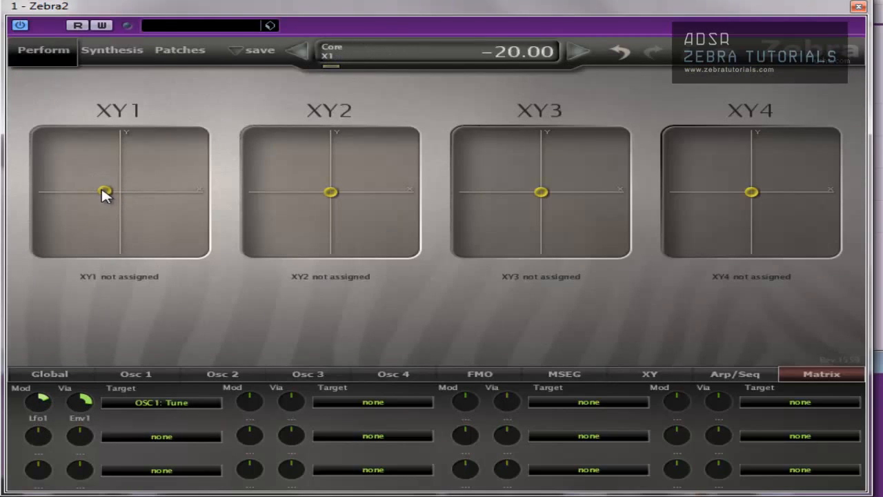
pyautogui.moveTo(104, 192); pyautogui.dragTo(55, 208)
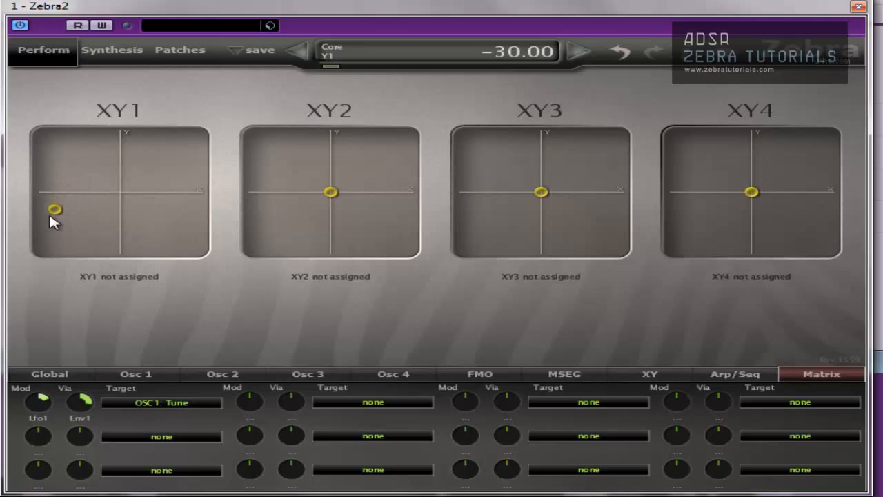
pyautogui.moveTo(55, 210); pyautogui.dragTo(171, 160)
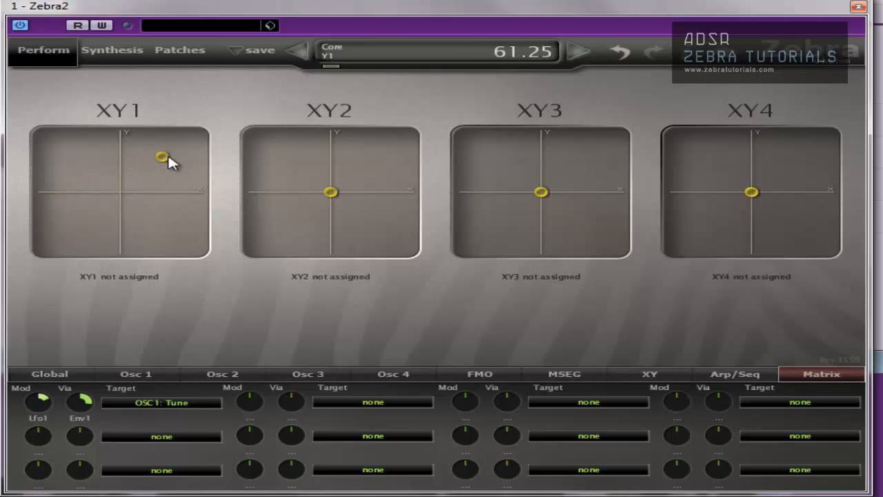
pyautogui.moveTo(160, 154); pyautogui.dragTo(137, 199)
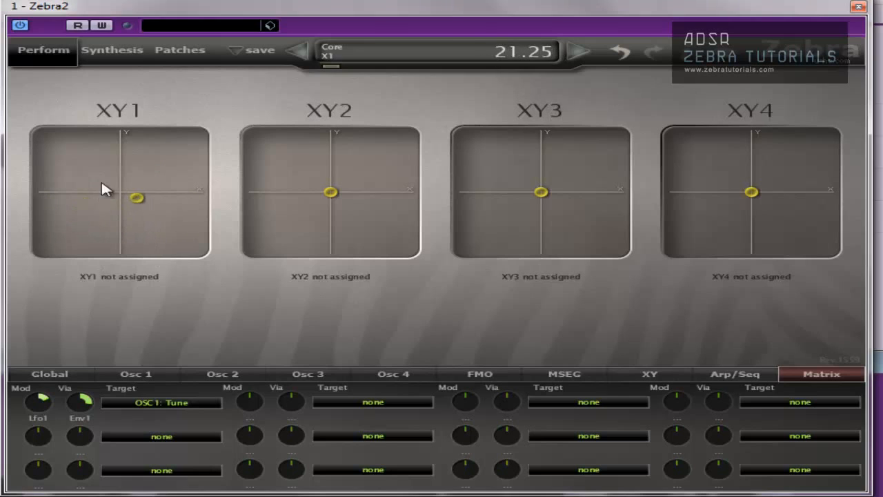
pyautogui.moveTo(137, 199); pyautogui.dragTo(127, 201)
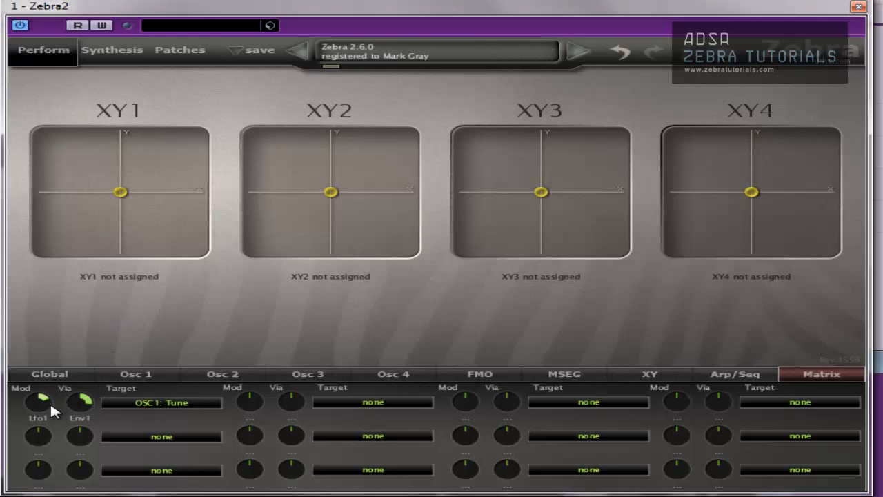
pyautogui.click(111, 50)
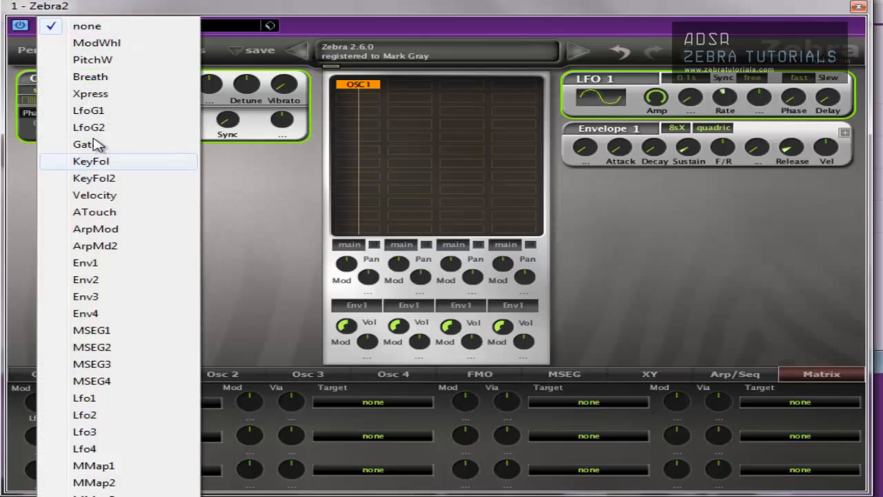
pyautogui.moveTo(152, 270)
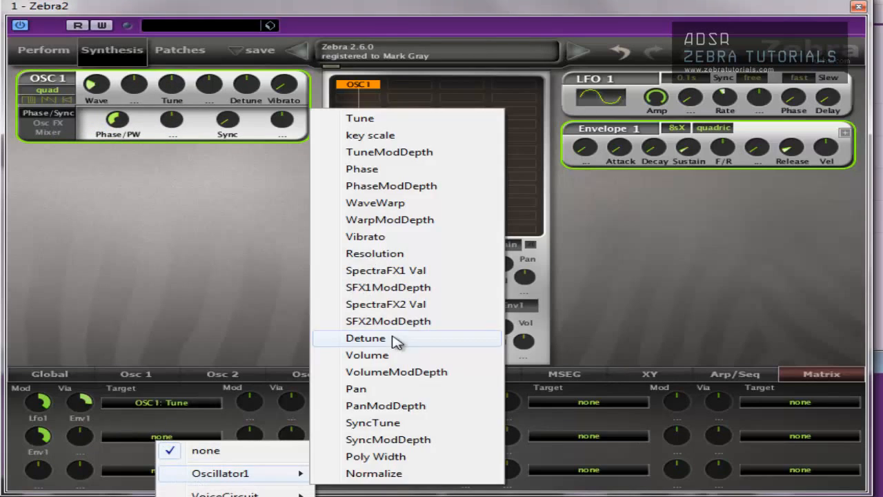
# Step: Set slot 2's target to Osc1 Detune and its via source to PitchW
pyautogui.click(365, 337)
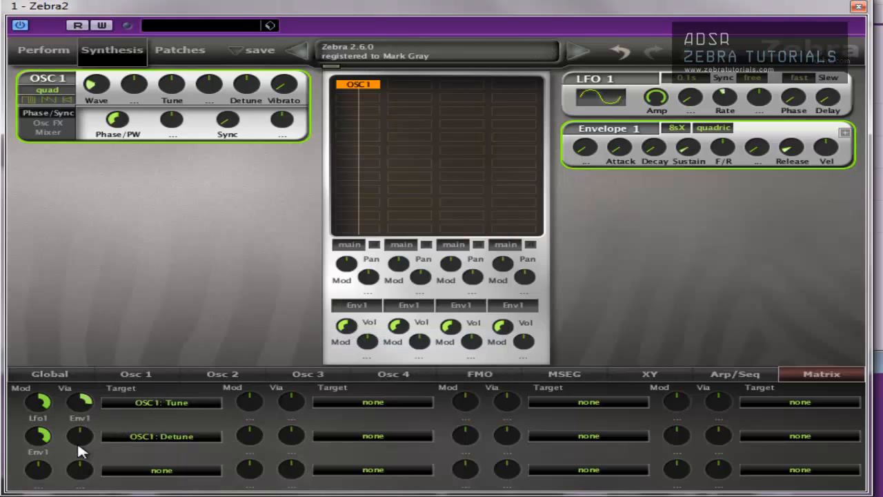
pyautogui.click(80, 450)
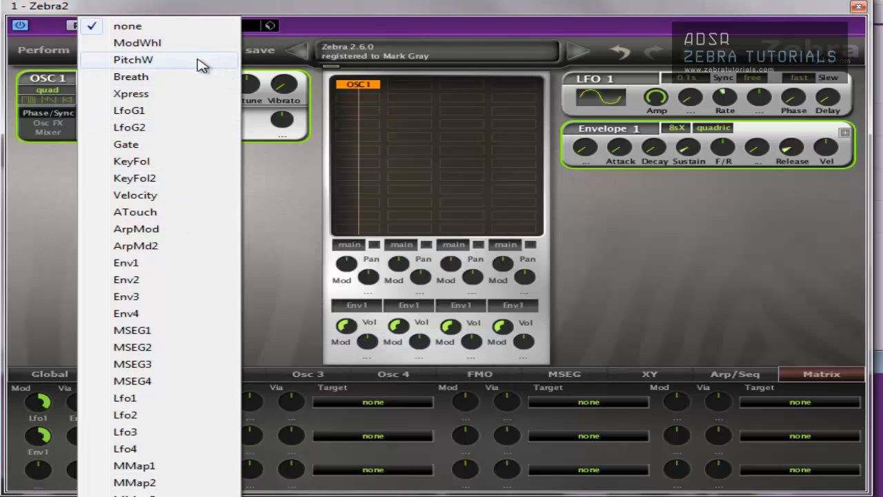
pyautogui.click(133, 59)
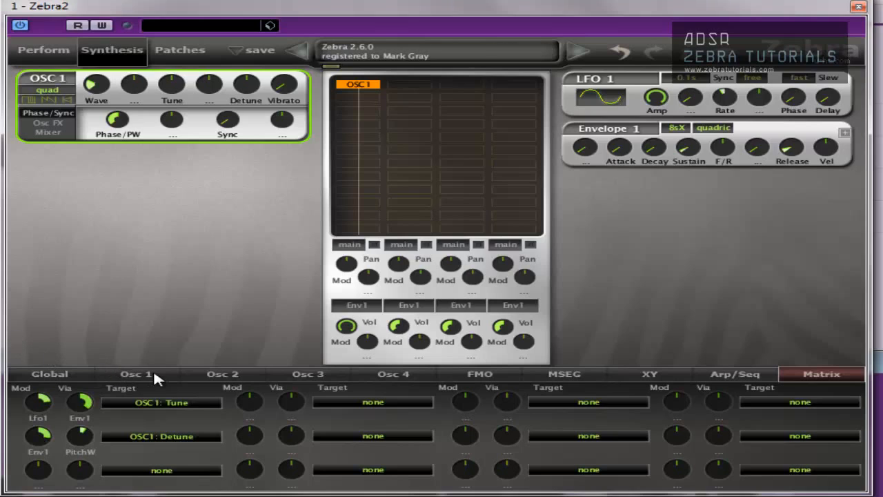
pyautogui.moveTo(159, 385)
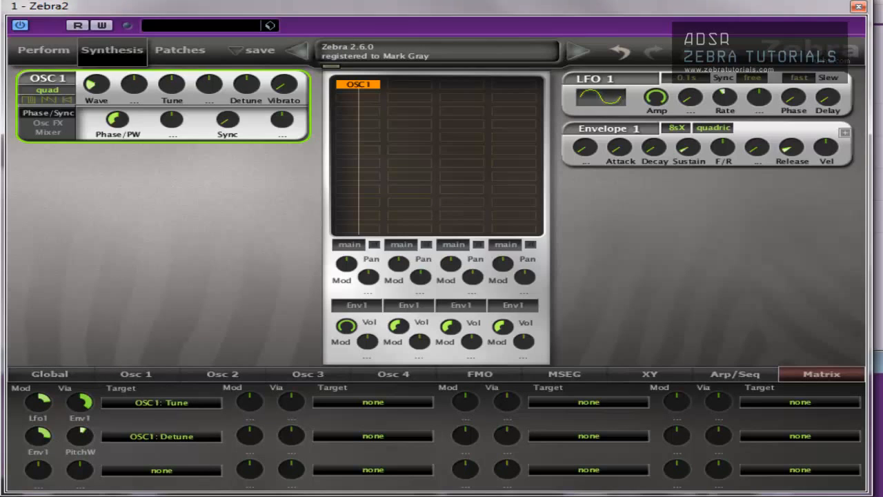
pyautogui.moveTo(577, 455)
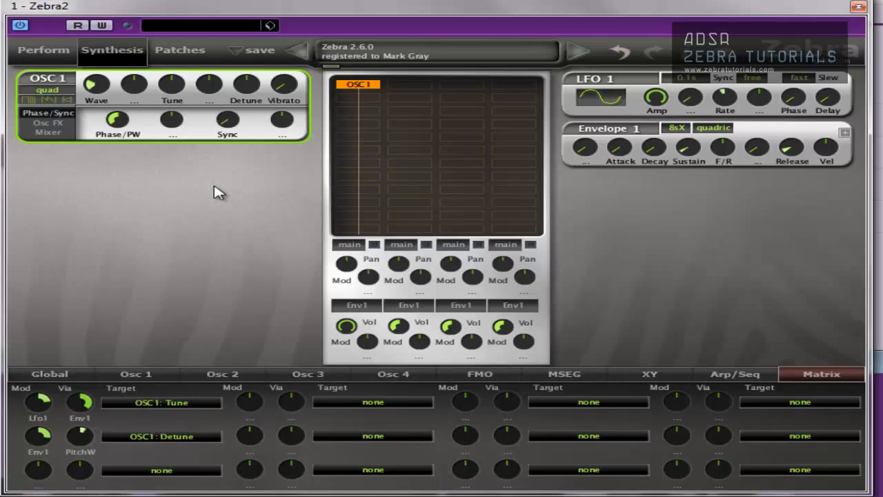
pyautogui.moveTo(456, 389)
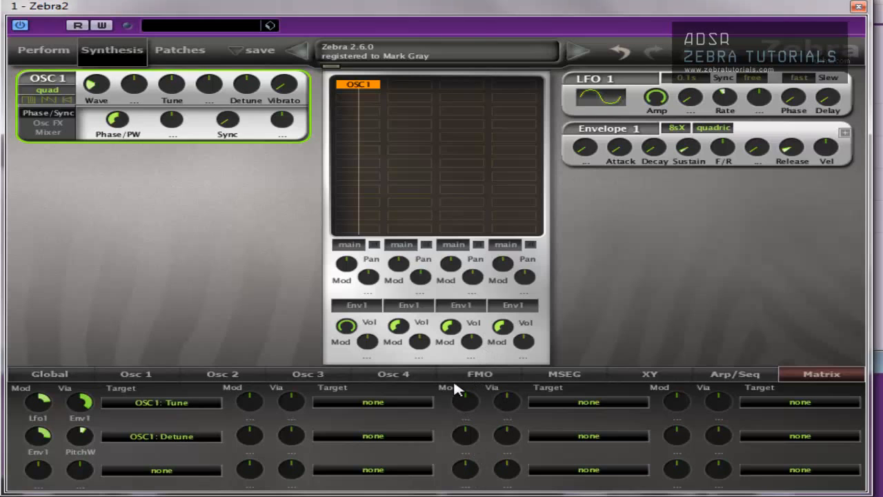